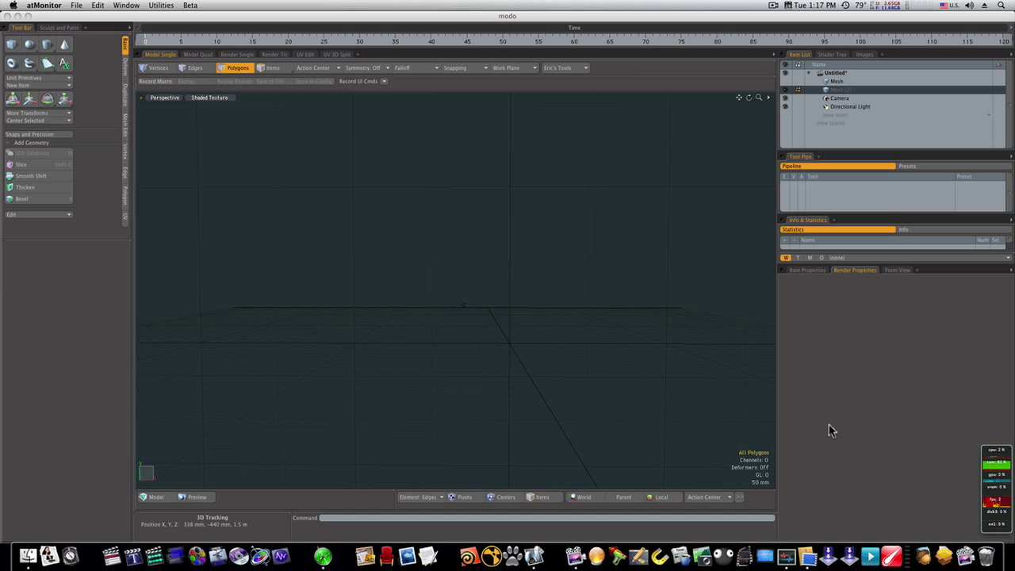
mouse_move(775, 403)
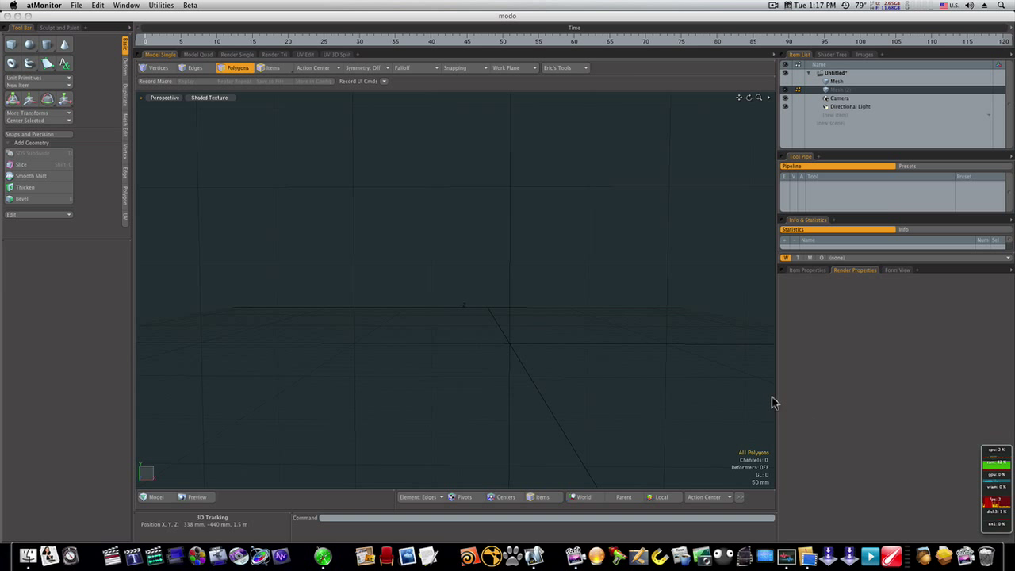
mouse_move(619, 384)
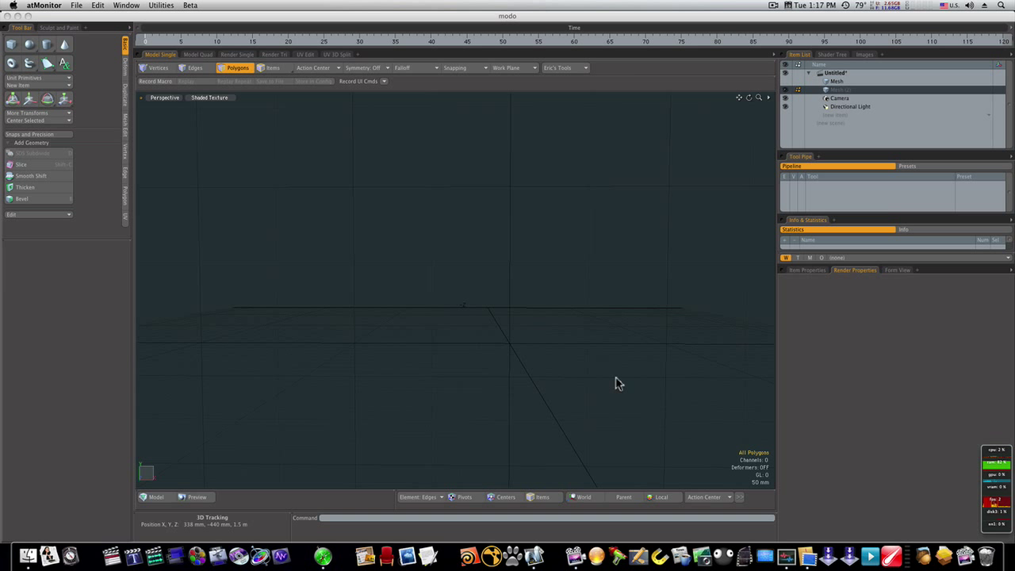
mouse_move(599, 379)
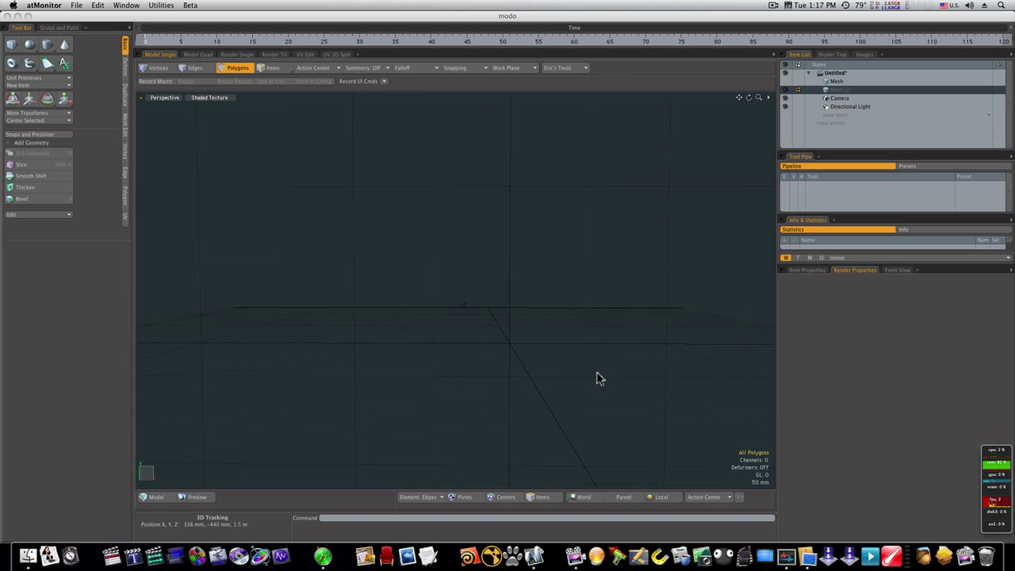
mouse_move(600, 374)
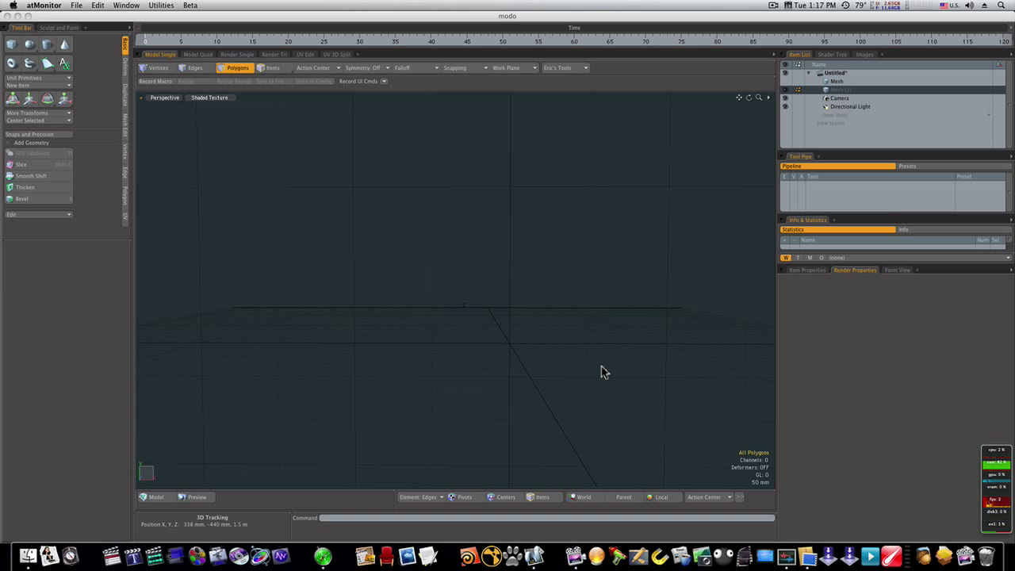
mouse_move(601, 366)
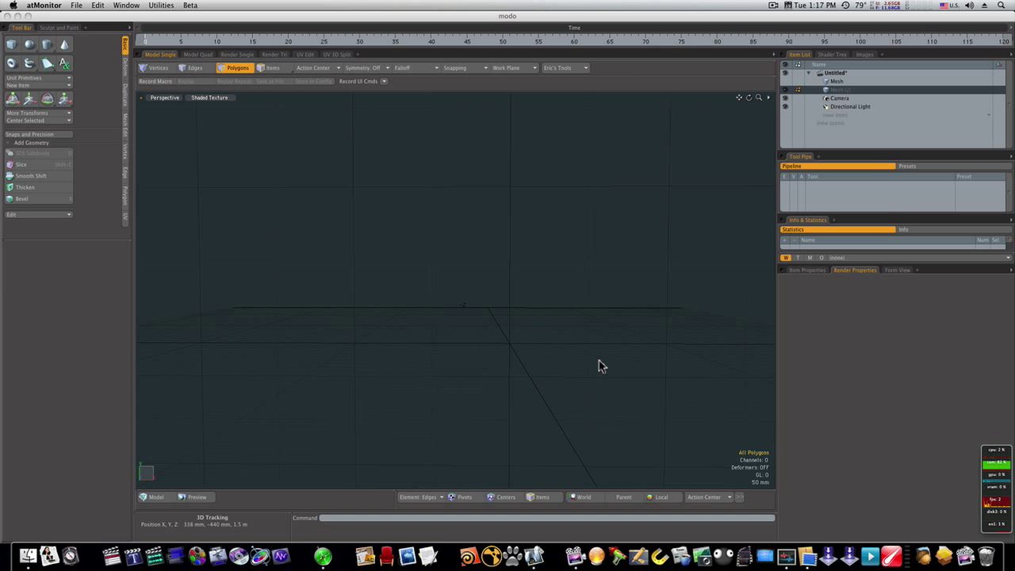
mouse_move(595, 362)
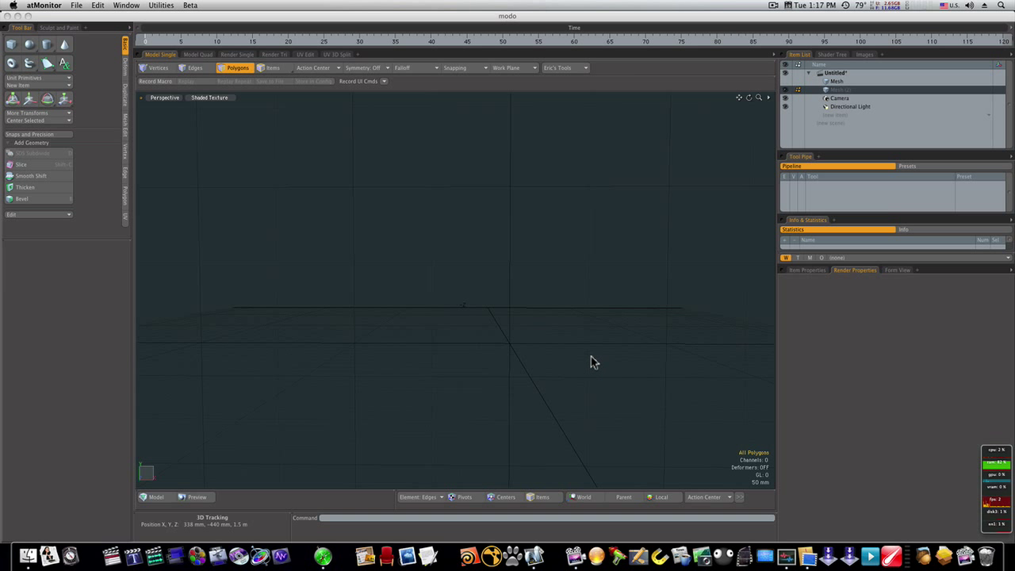
mouse_move(146, 67)
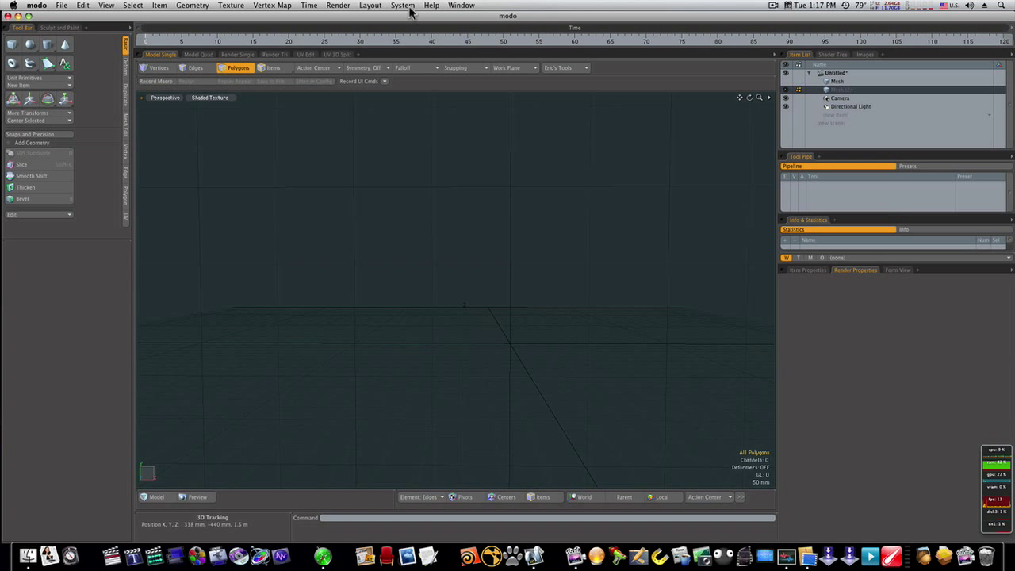
Draw an upright torus in the viewport and set it to 7 sides.
left_click(12, 65)
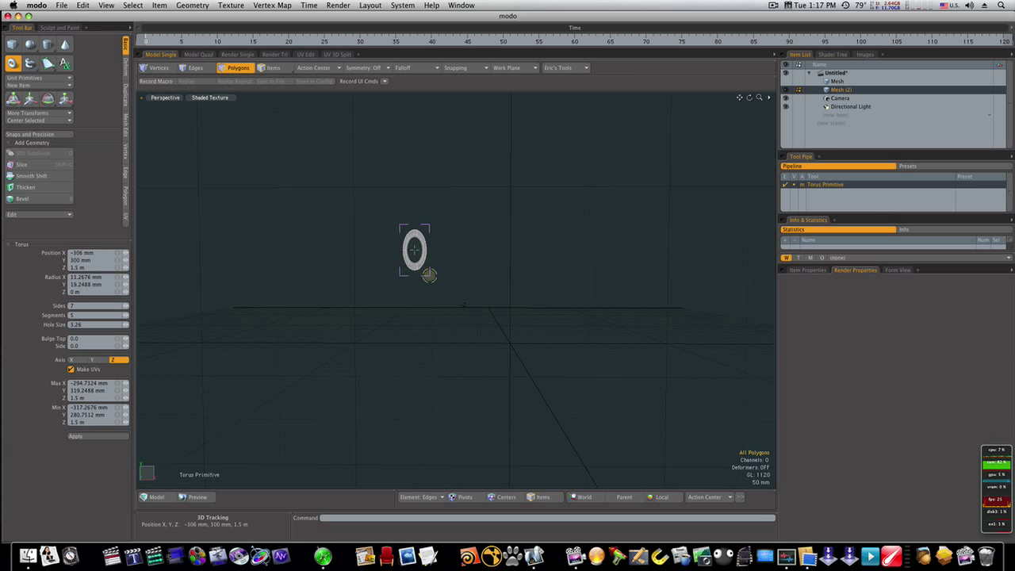
left_click_drag(428, 276, 480, 343)
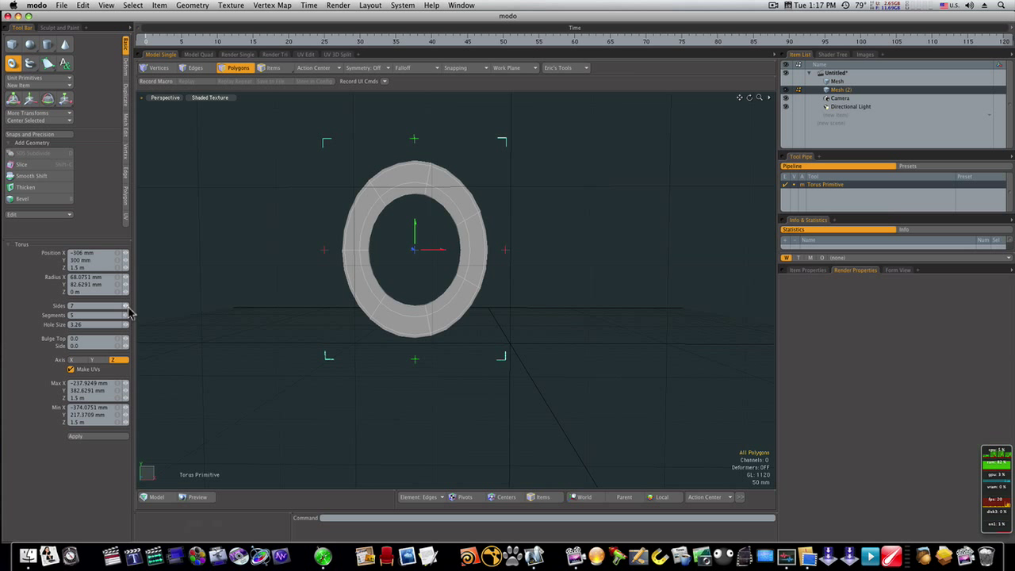
left_click(126, 308)
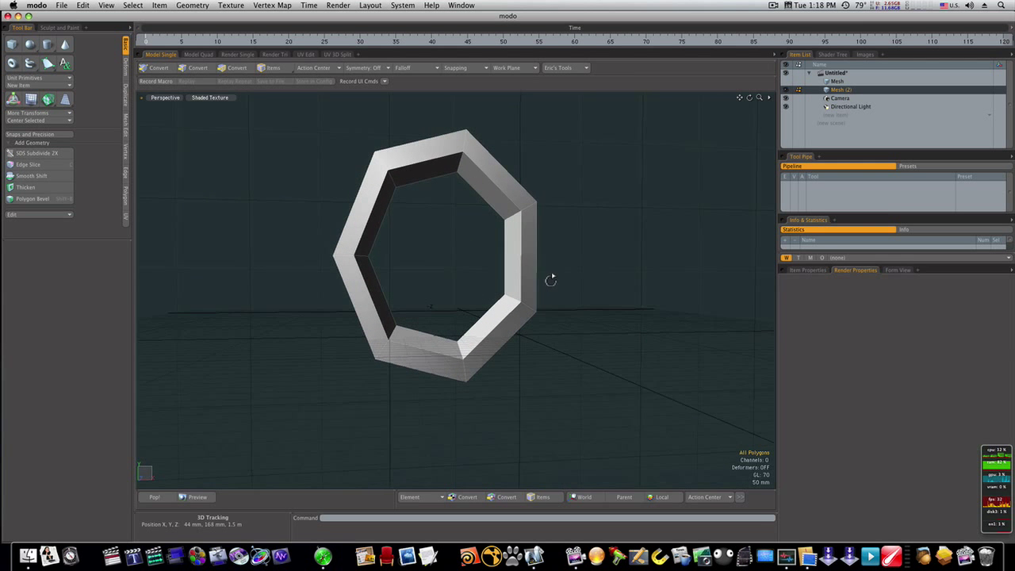
Scale the edge loops on both ring faces slightly inward to taper the rims.
left_click(196, 68)
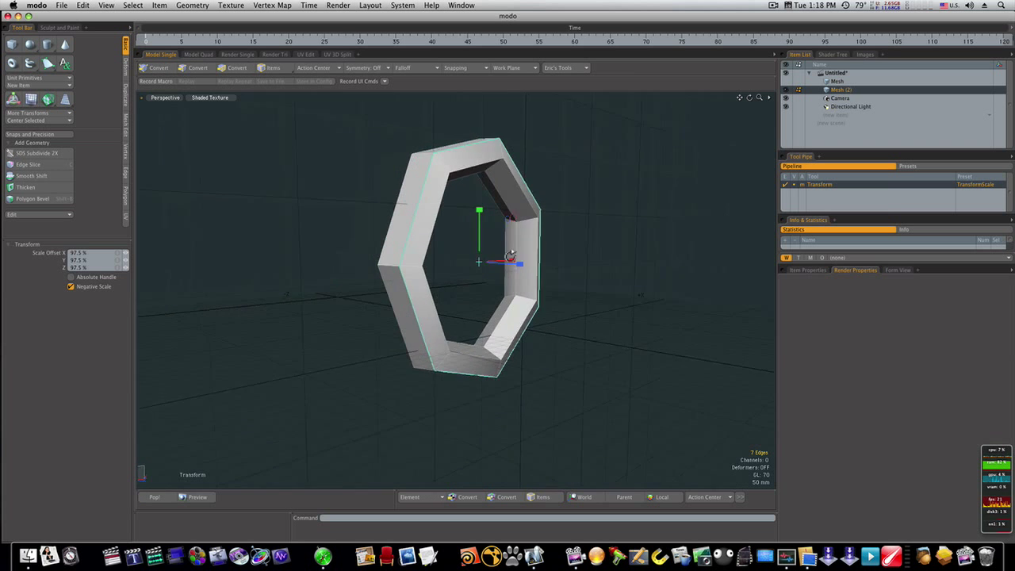
left_click_drag(512, 254, 567, 289)
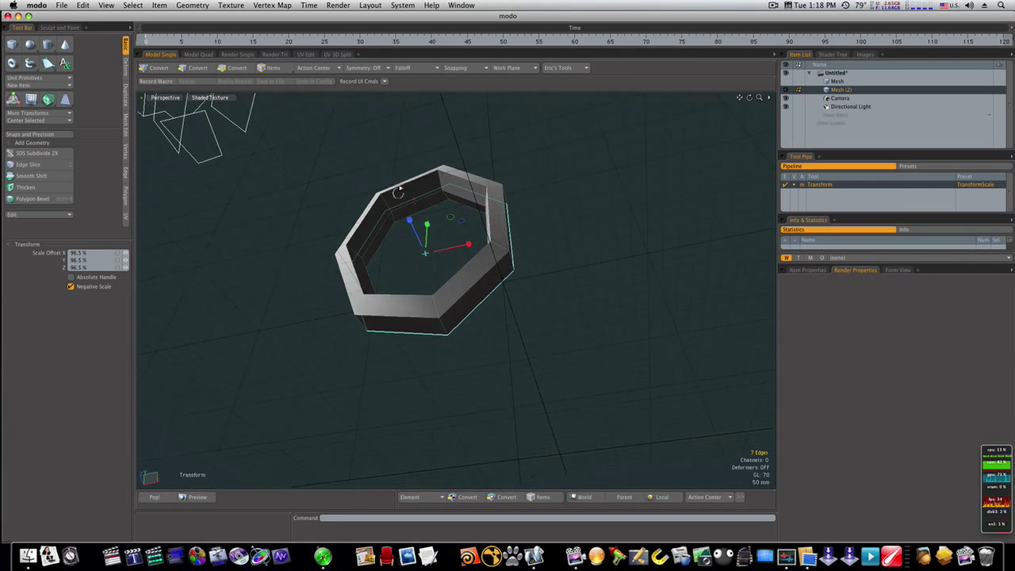
left_click(196, 68)
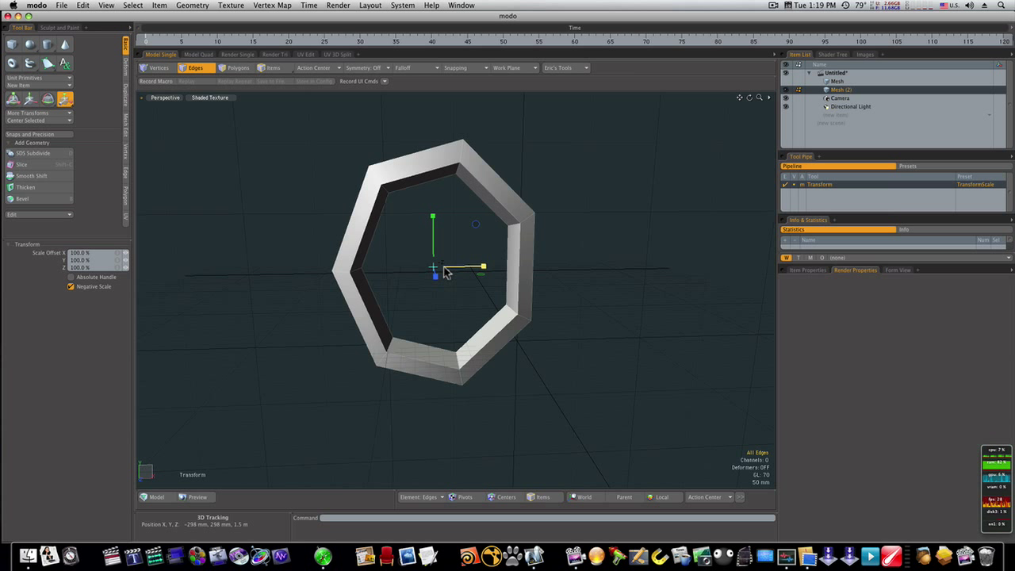
Stretch the ring into an elongated link, subdivide it, and select all 35 polygons.
left_click_drag(482, 267, 458, 264)
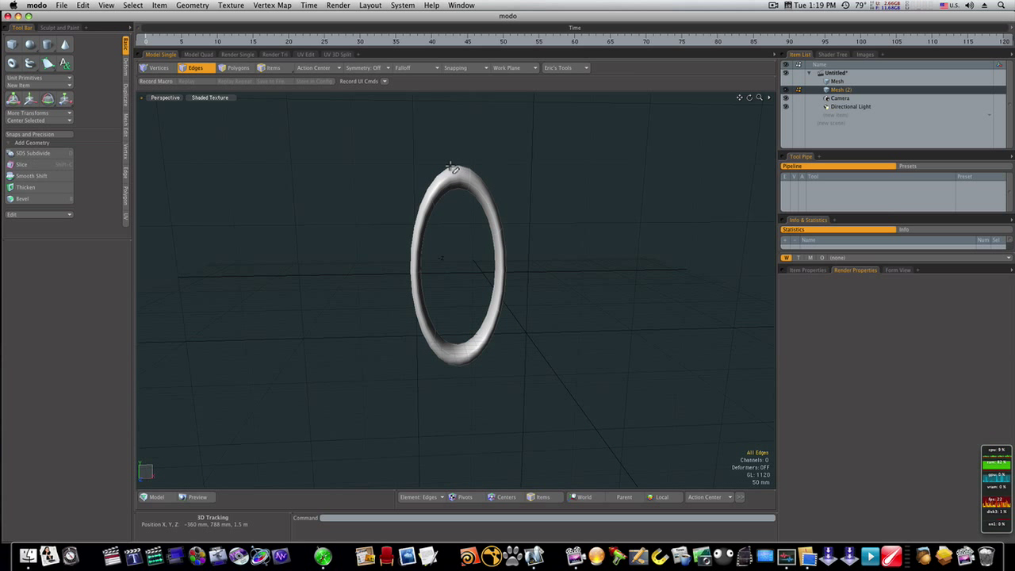
left_click(238, 68)
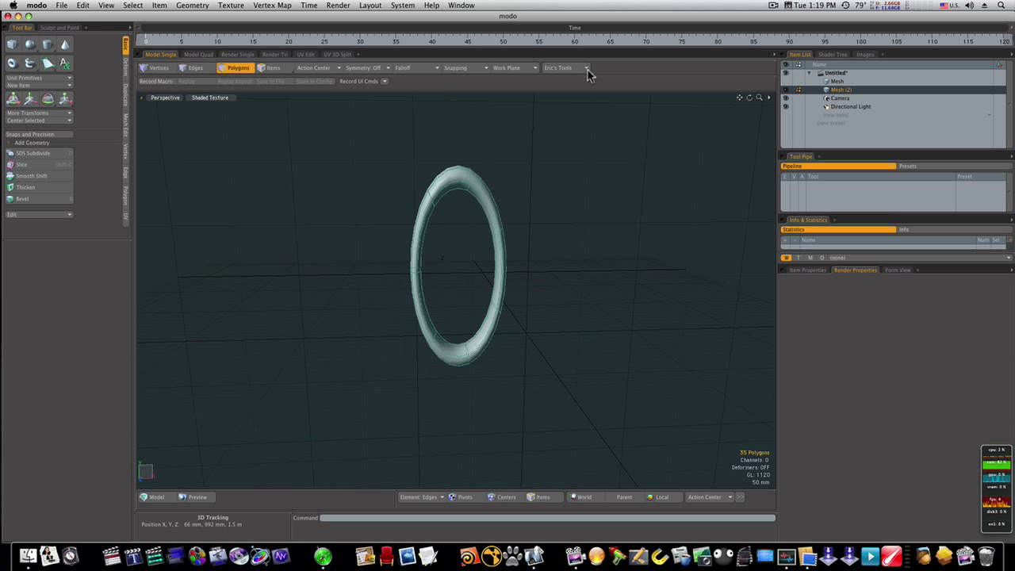
Paste a copy of the link, move it down -588 mm, and rotate it 90° on Y.
left_click(563, 67)
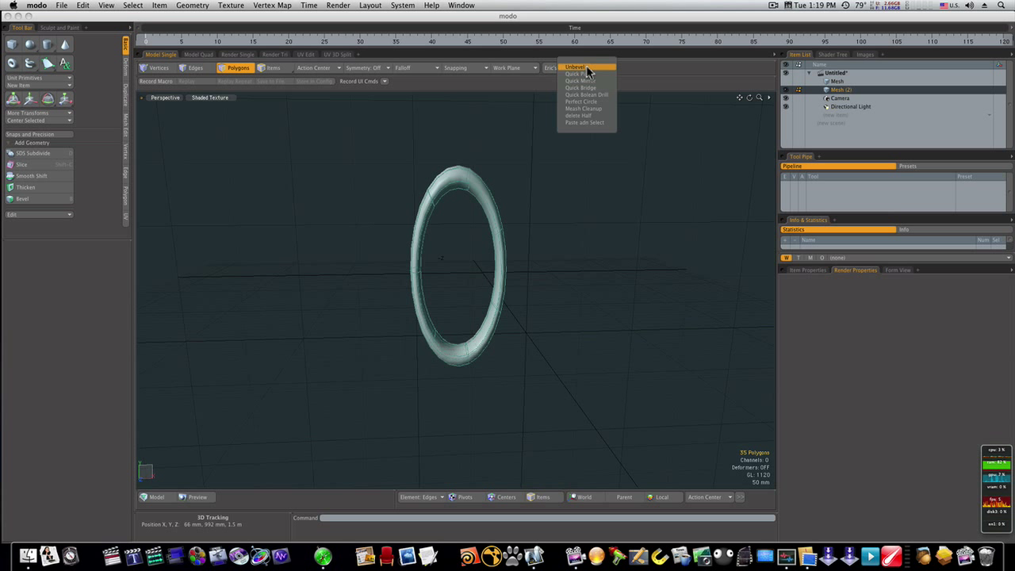
mouse_move(583, 131)
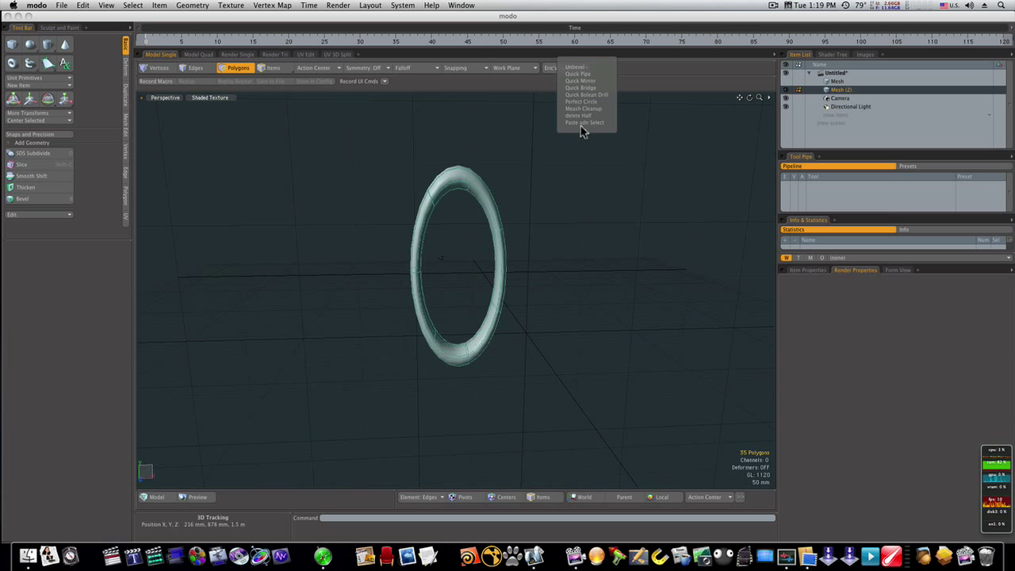
mouse_move(584, 123)
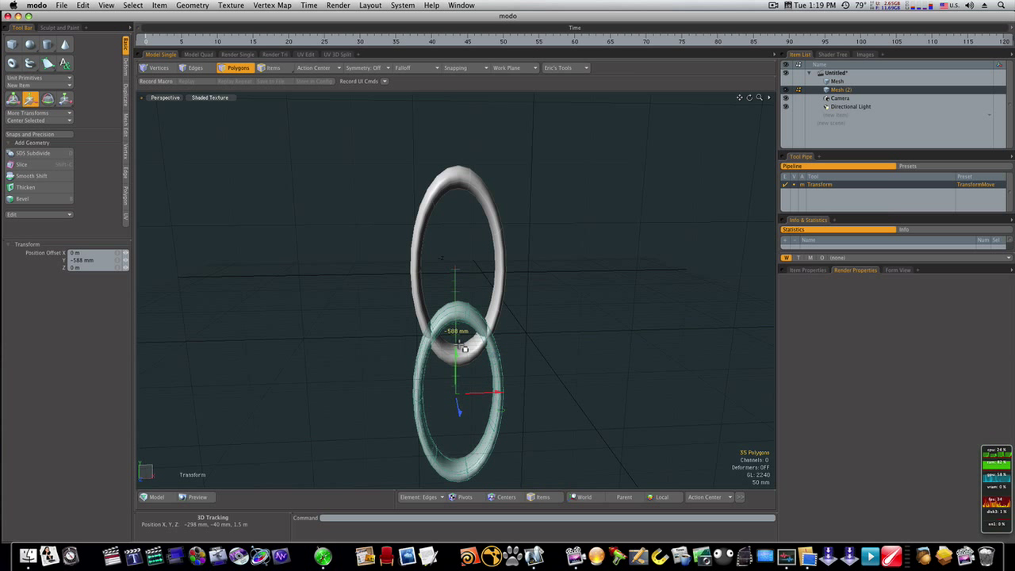
left_click(47, 99)
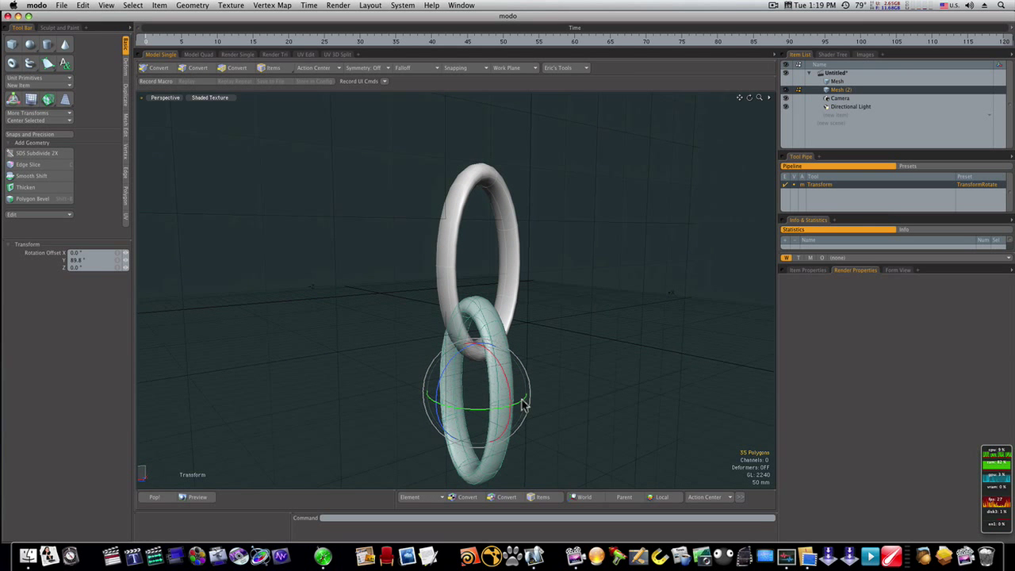
left_click(237, 68)
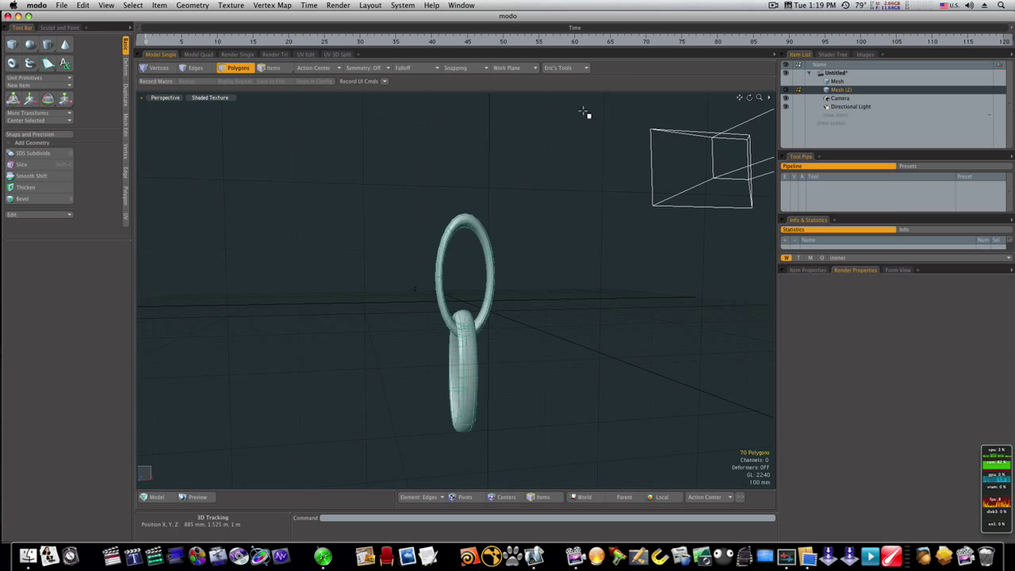
Duplicate the link pair into four interlocking links and orbit the view around them.
left_click(566, 67)
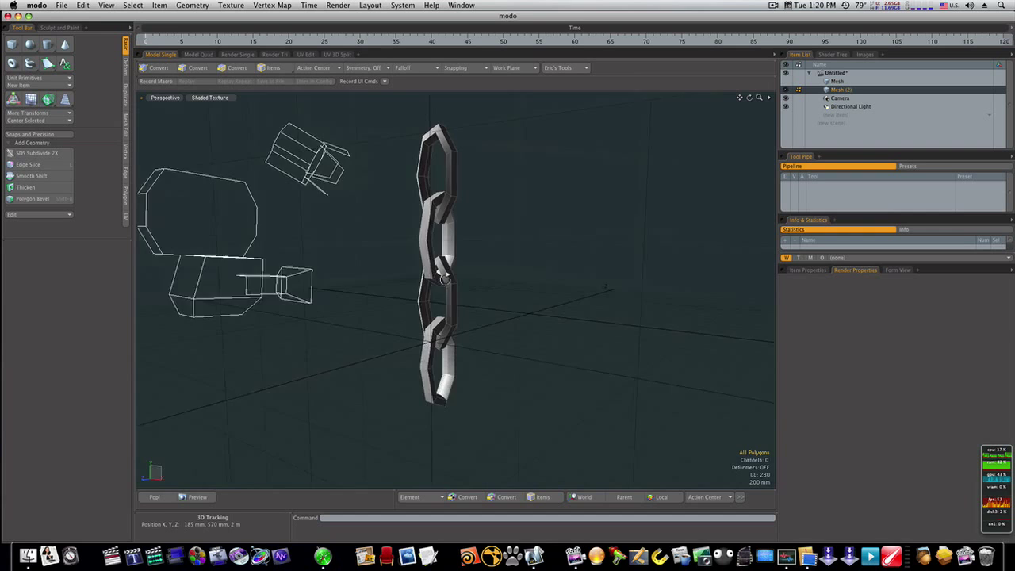
left_click_drag(444, 278, 545, 300)
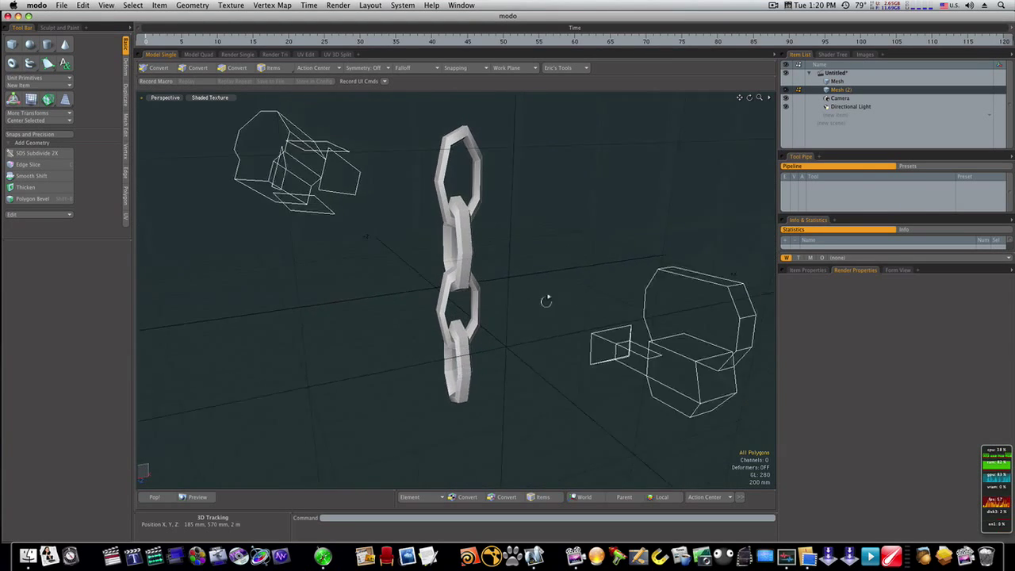
Duplicate links to six, preview them subdivided, orbit, then return to polygon view.
left_click(239, 67)
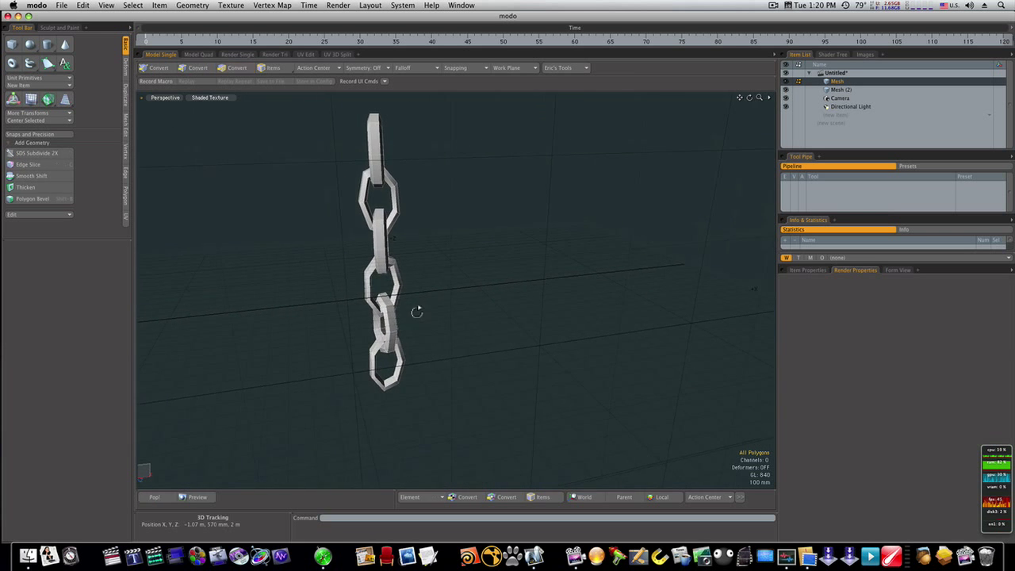
left_click(238, 68)
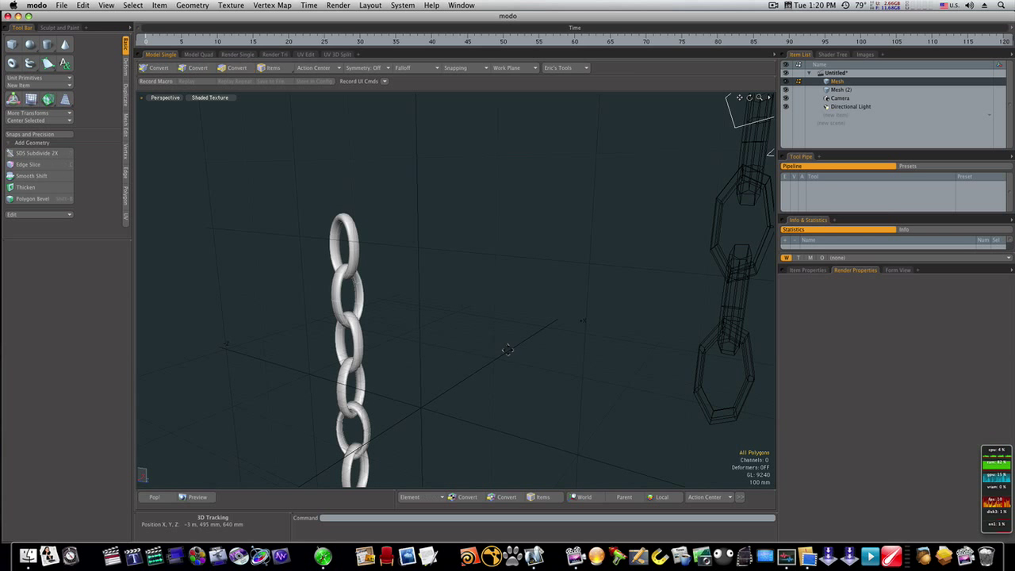
left_click_drag(507, 350, 490, 279)
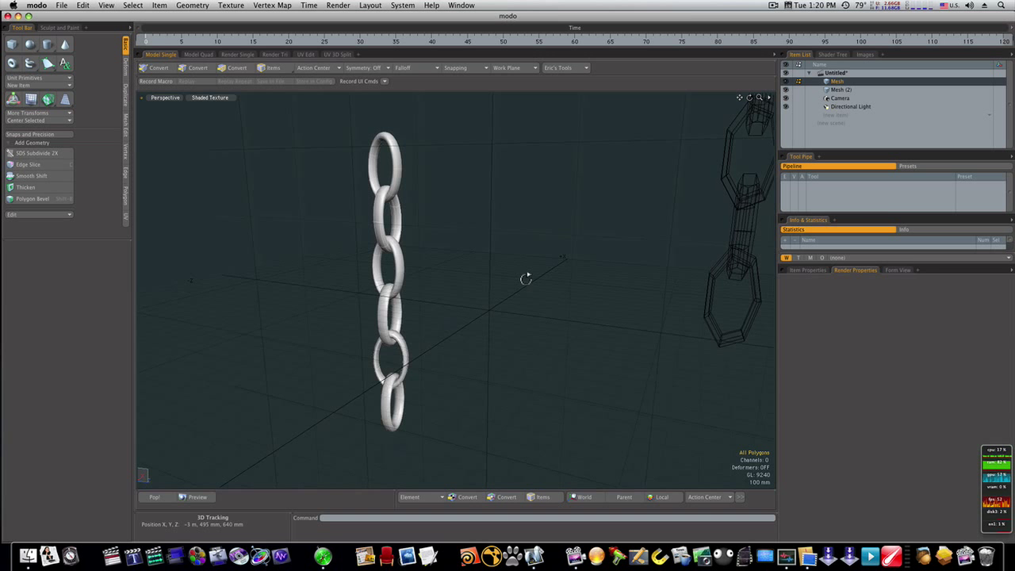
left_click(238, 67)
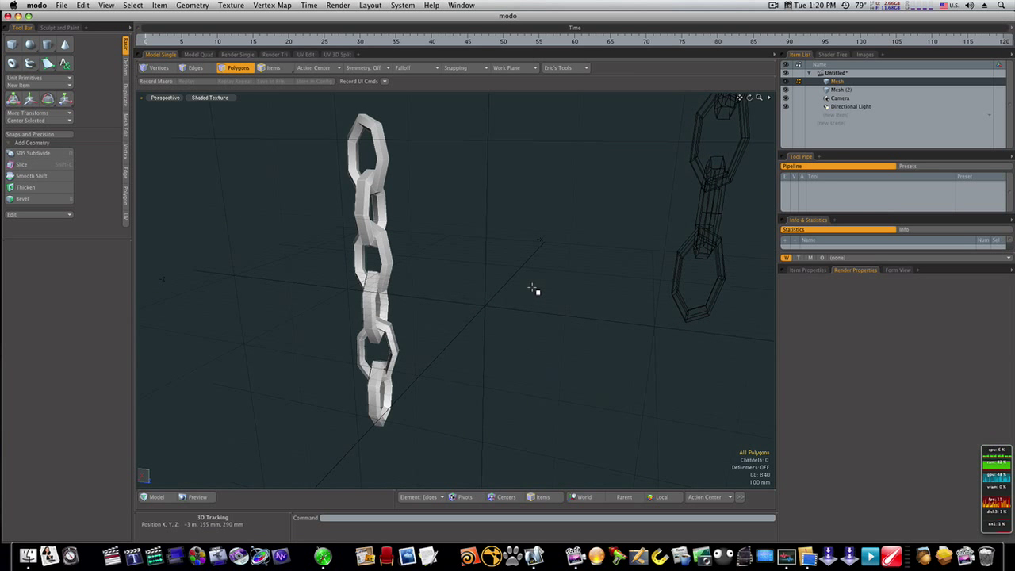